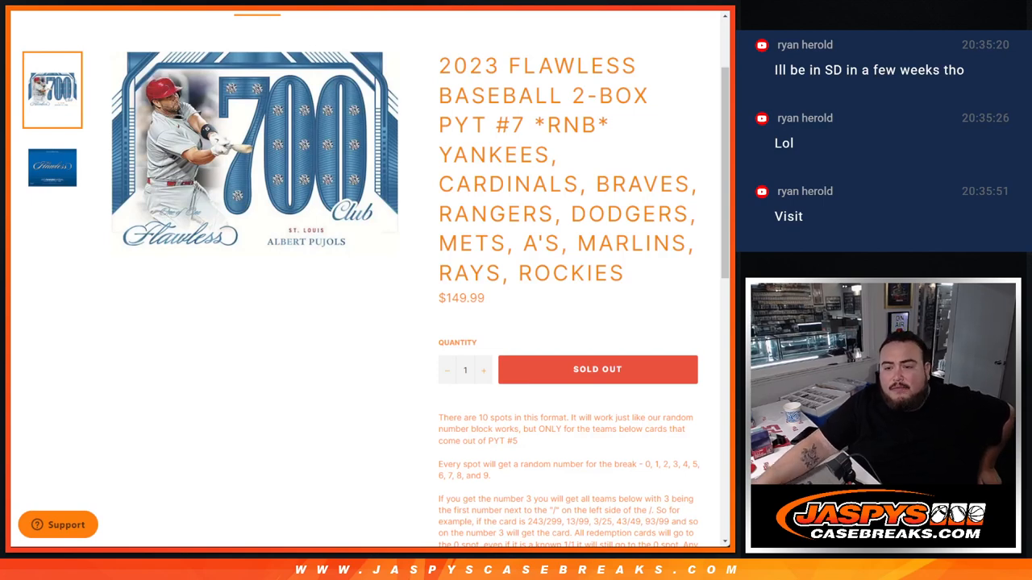
Step: Browse the Jaspys Case Breaks product page, highlighting the team names in the title
drag(438, 66, 645, 95)
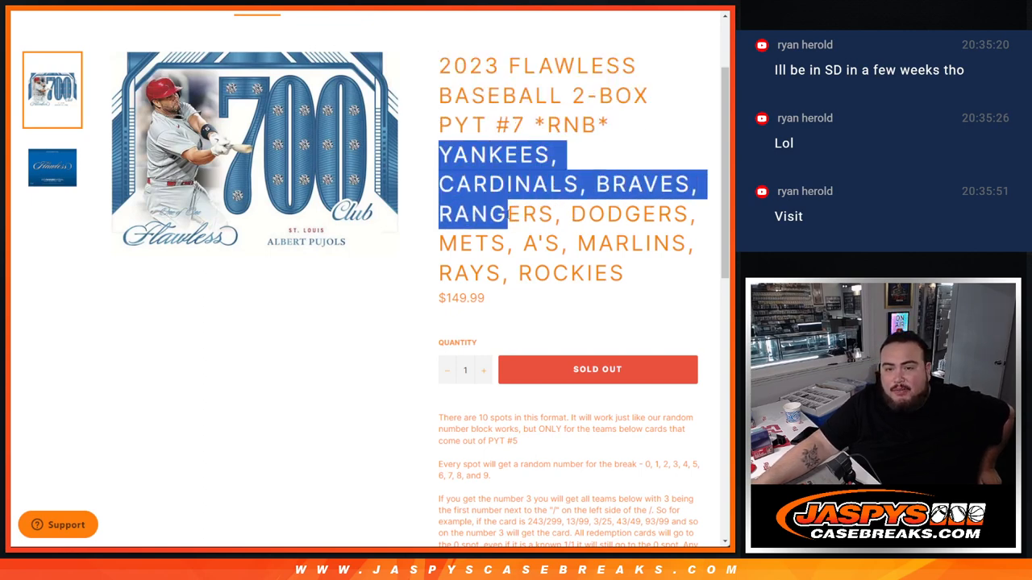
drag(504, 213, 621, 272)
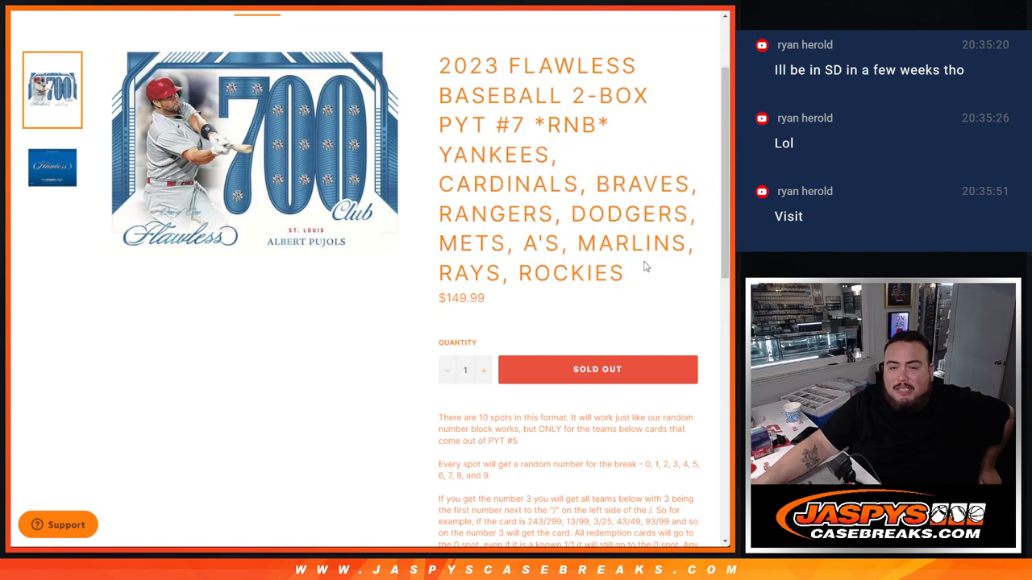
scroll(down, 3)
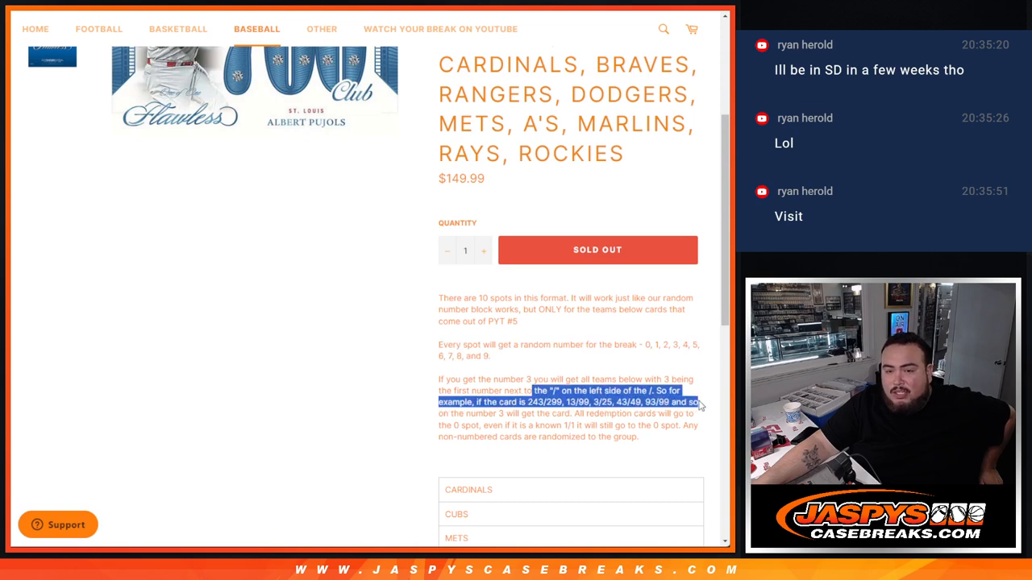
scroll(down, 3)
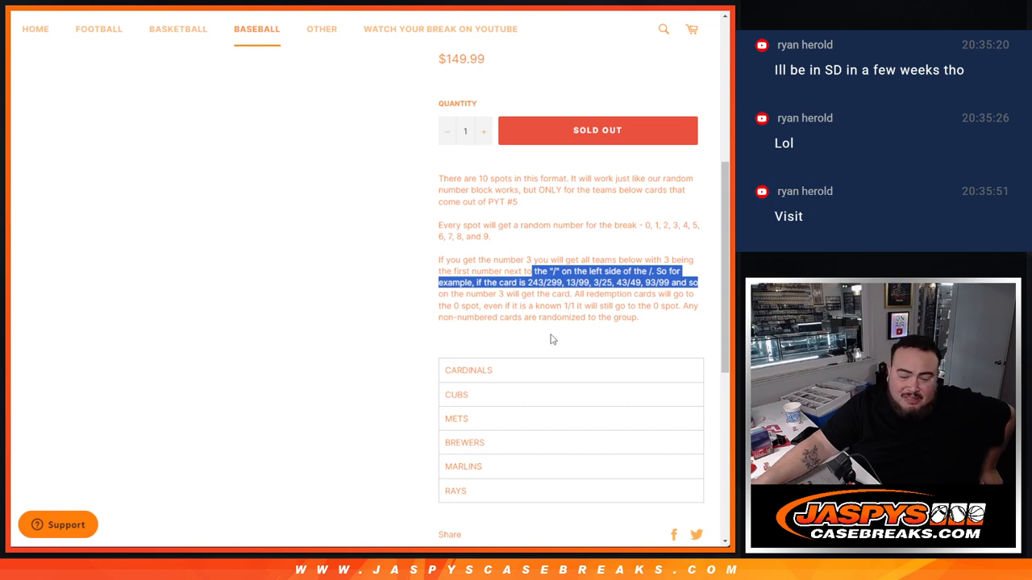
mouse_move(551, 333)
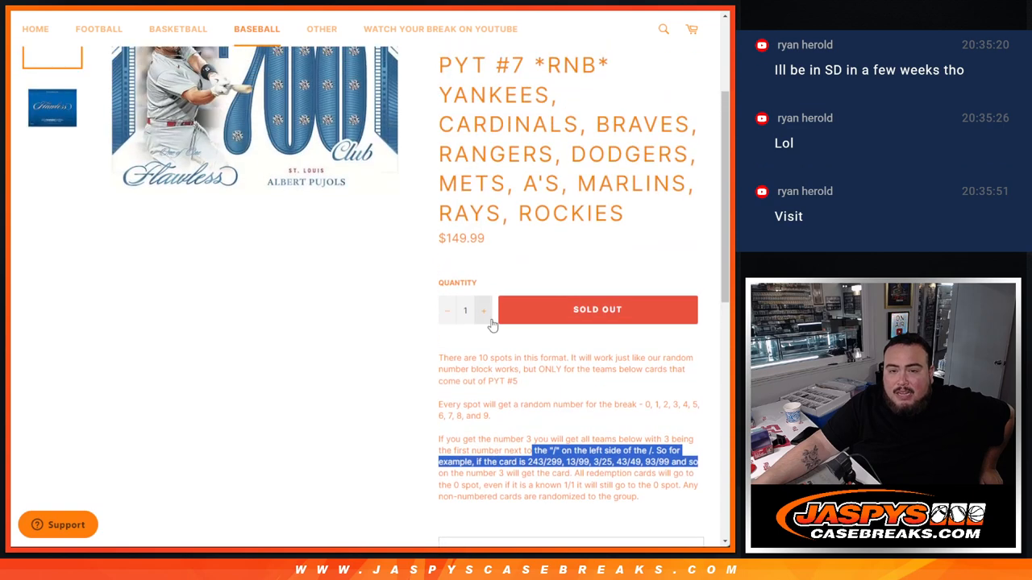
scroll(down, 3)
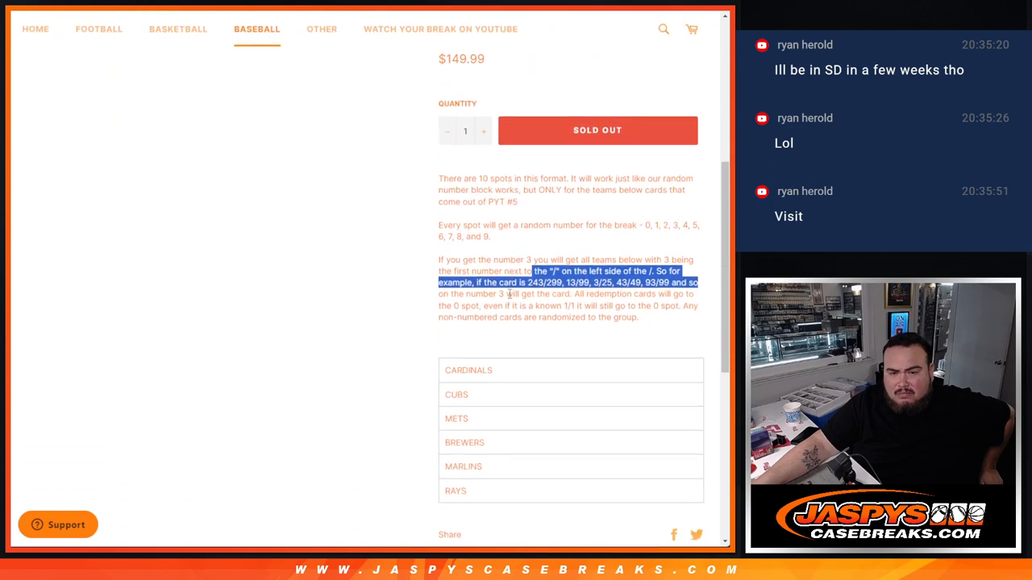
scroll(down, 3)
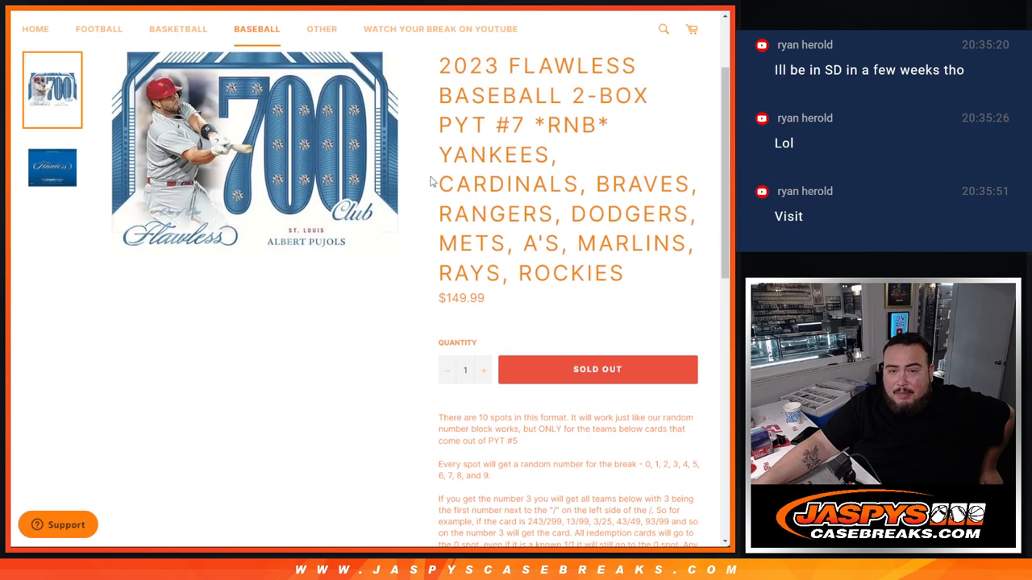
drag(451, 154, 596, 243)
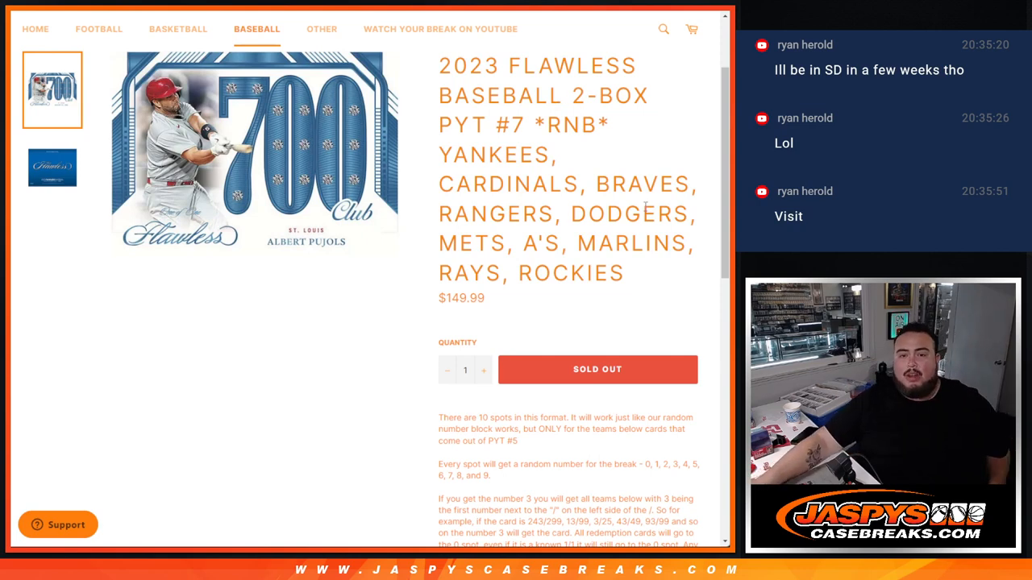
scroll(down, 3)
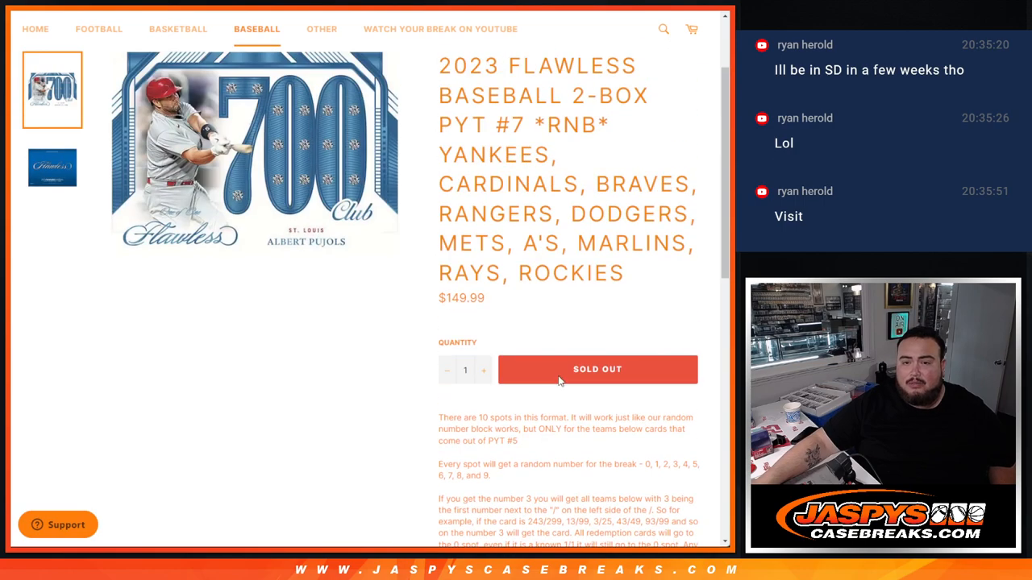
scroll(down, 3)
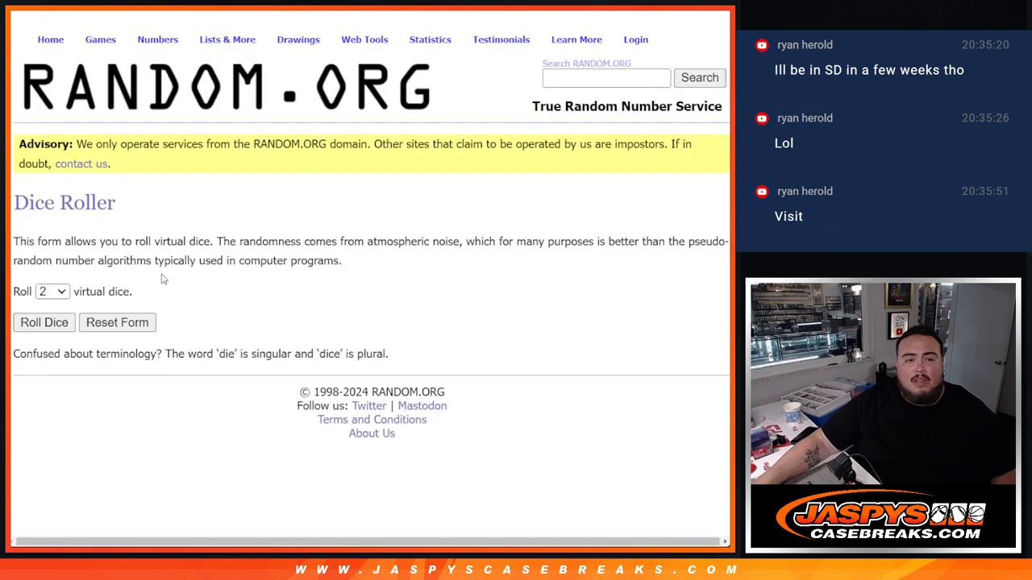
Step: Shuffle the ten participant names repeatedly in RANDOM.ORG's List Randomizer
click(43, 323)
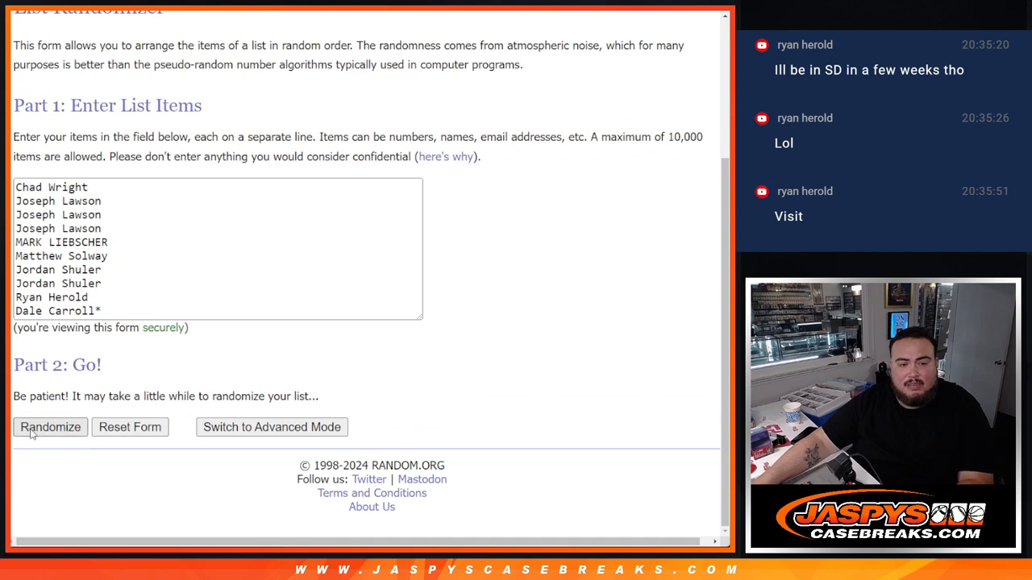
click(50, 427)
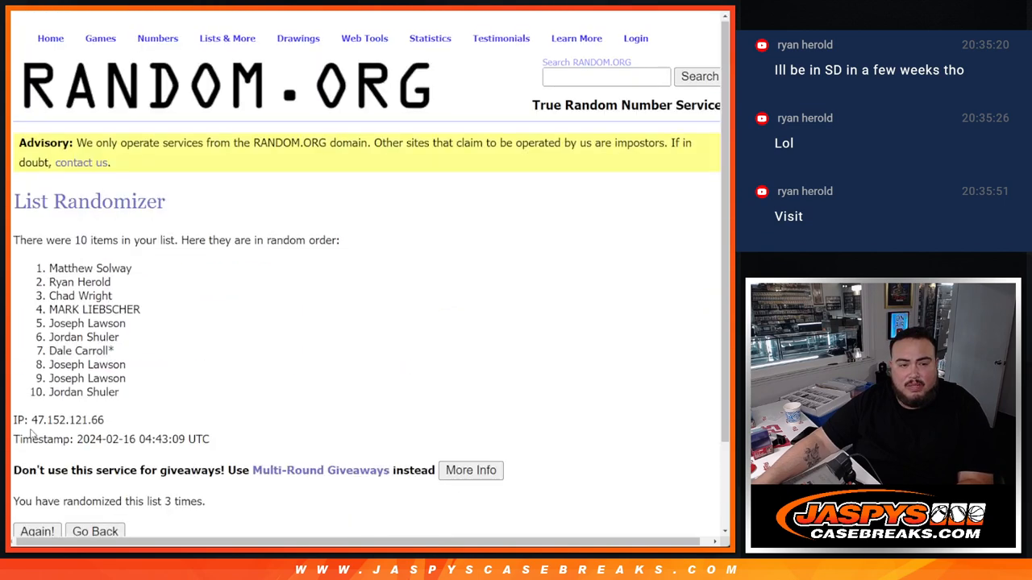
scroll(down, 3)
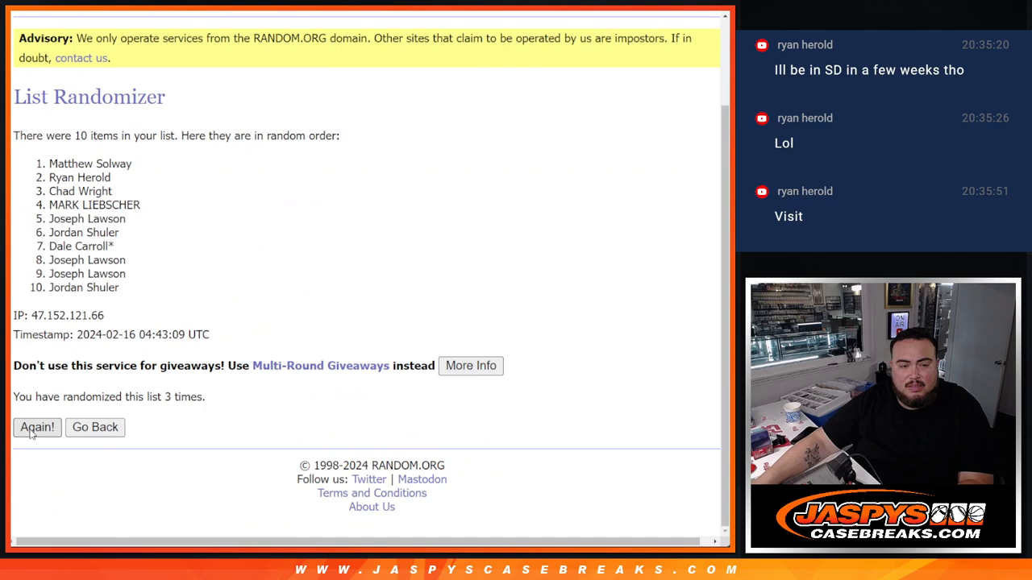
click(37, 427)
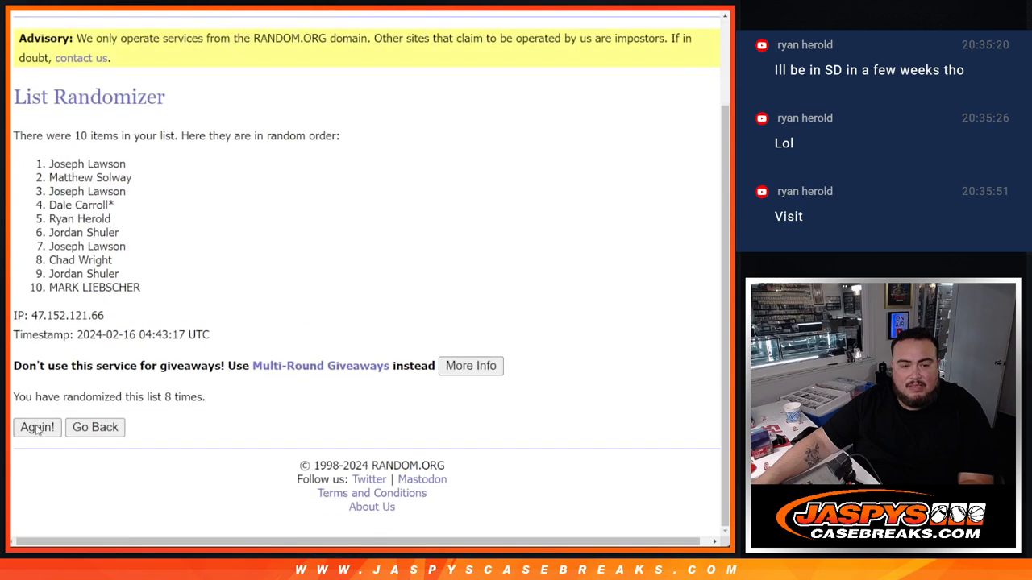
click(37, 427)
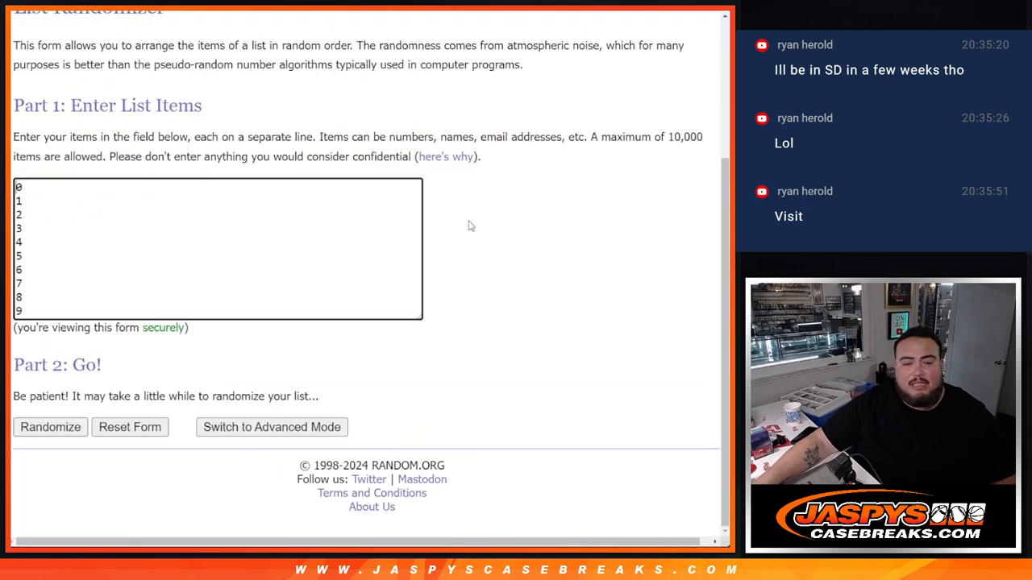
Step: Randomize the numbers 0–9 and reshuffle them several more times with Again!
click(50, 428)
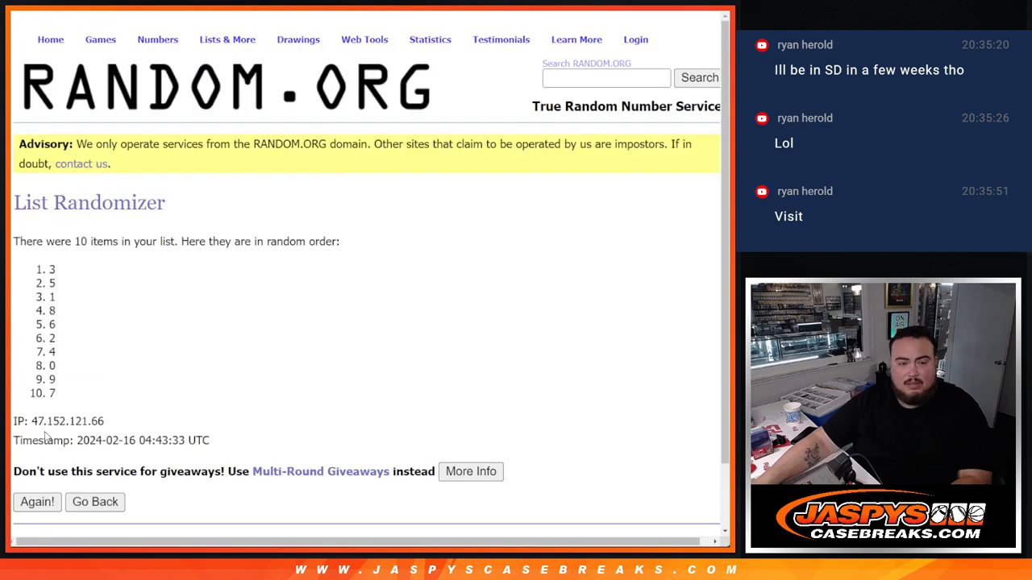
click(37, 502)
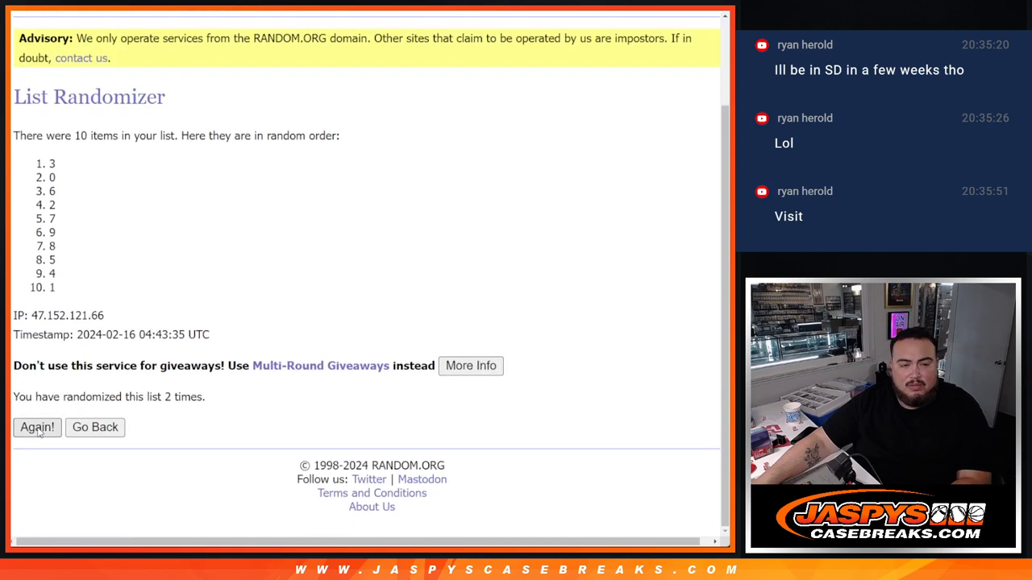
click(37, 428)
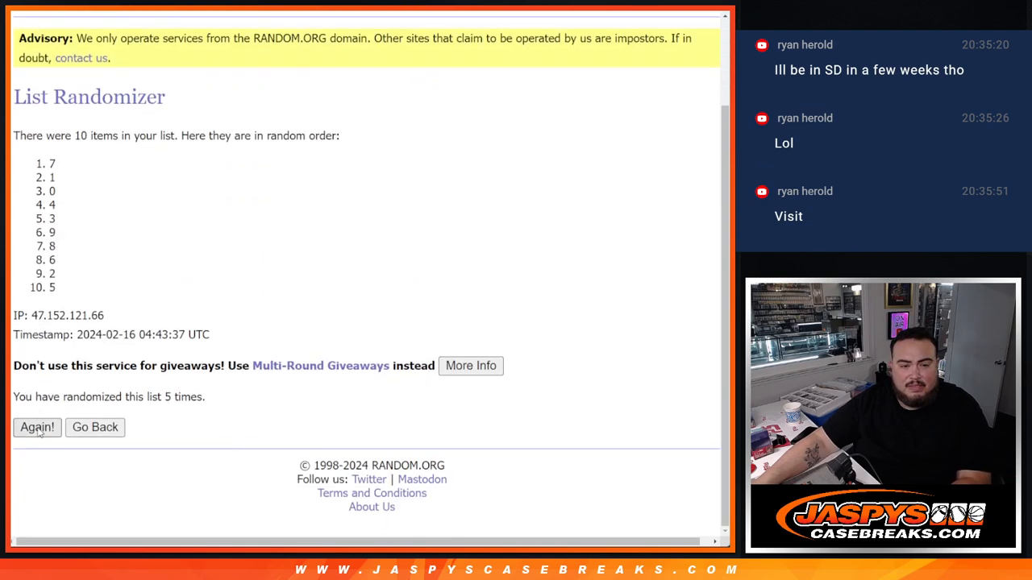
click(36, 427)
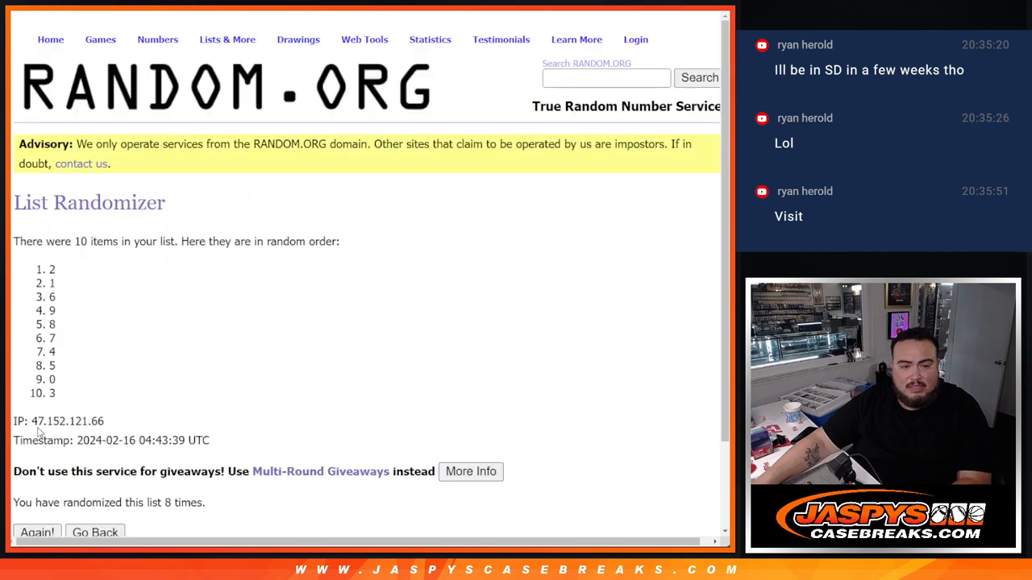
click(37, 532)
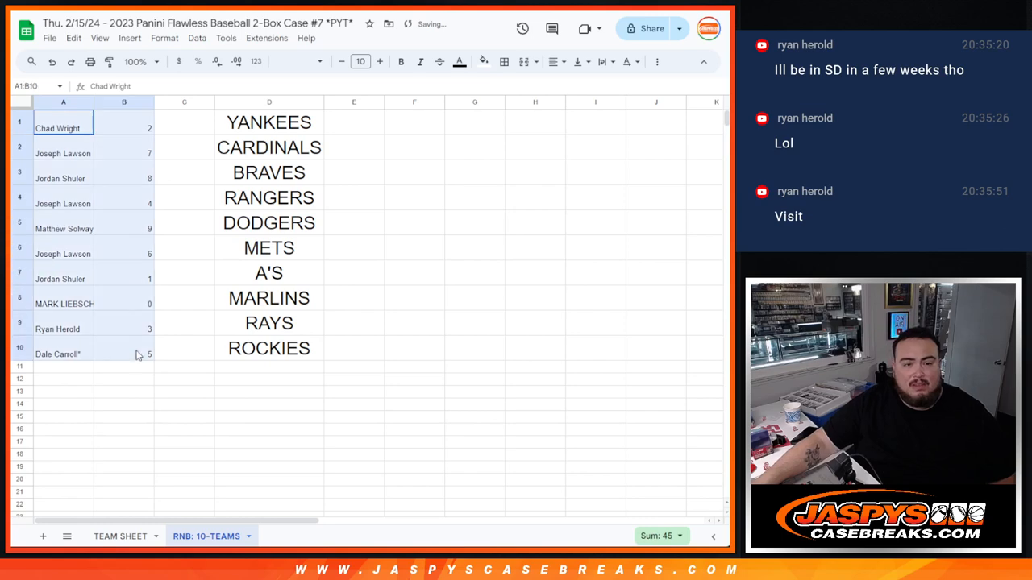
Step: Set the names and numbers to font size 24 and check rows for Braves, Mets, A's, Marlins
click(360, 61)
text(24)
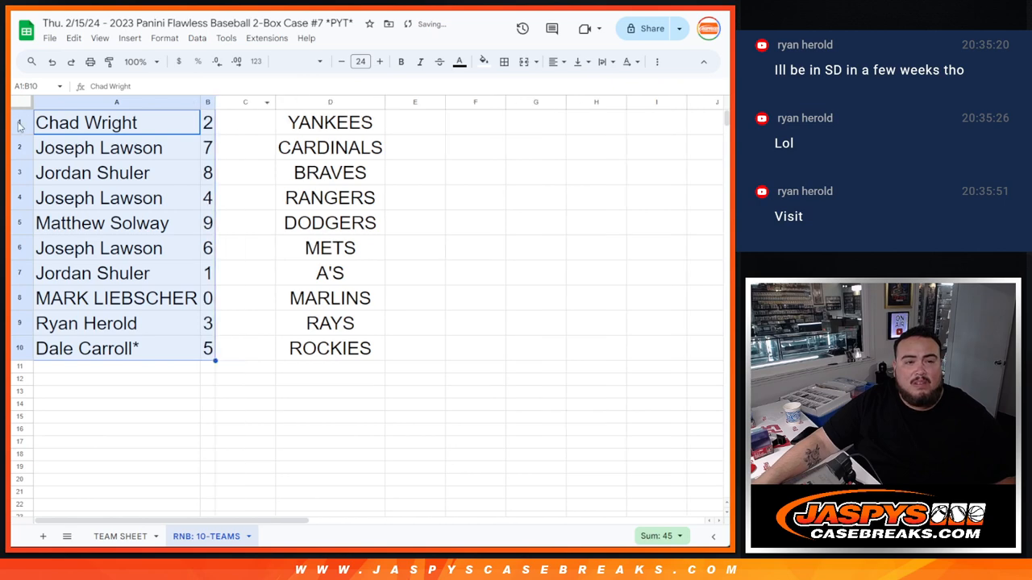
click(116, 172)
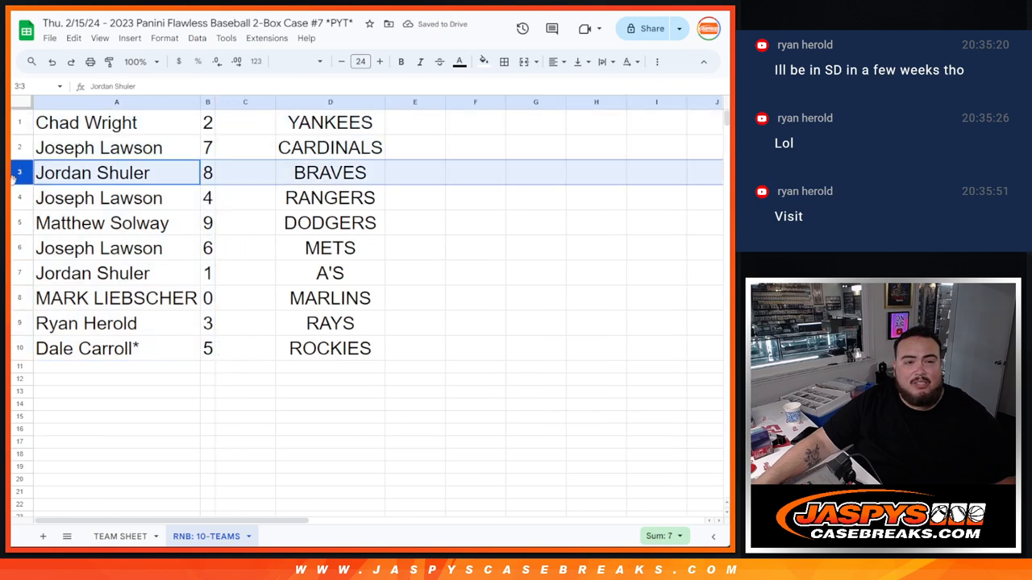
click(117, 248)
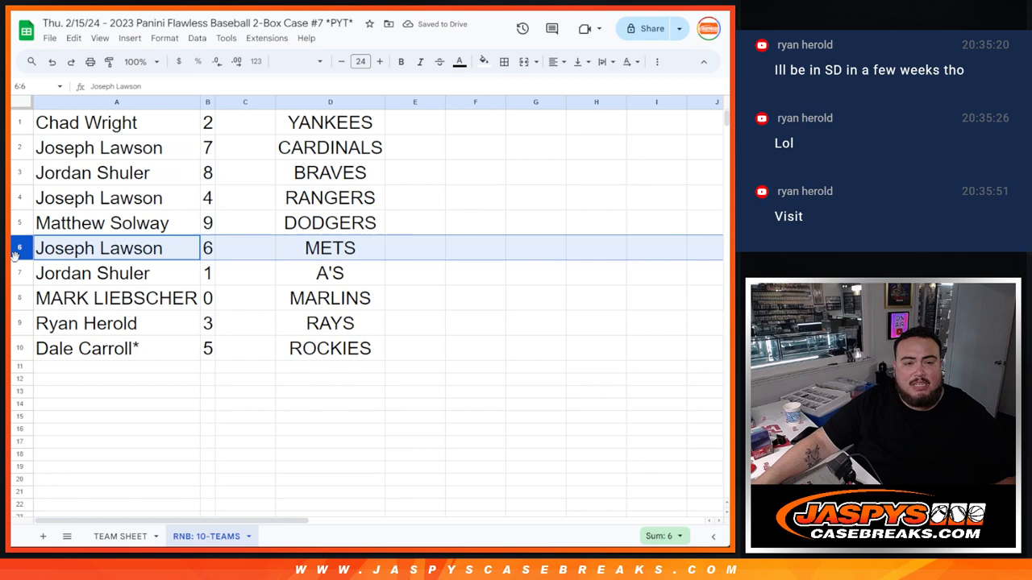
click(92, 272)
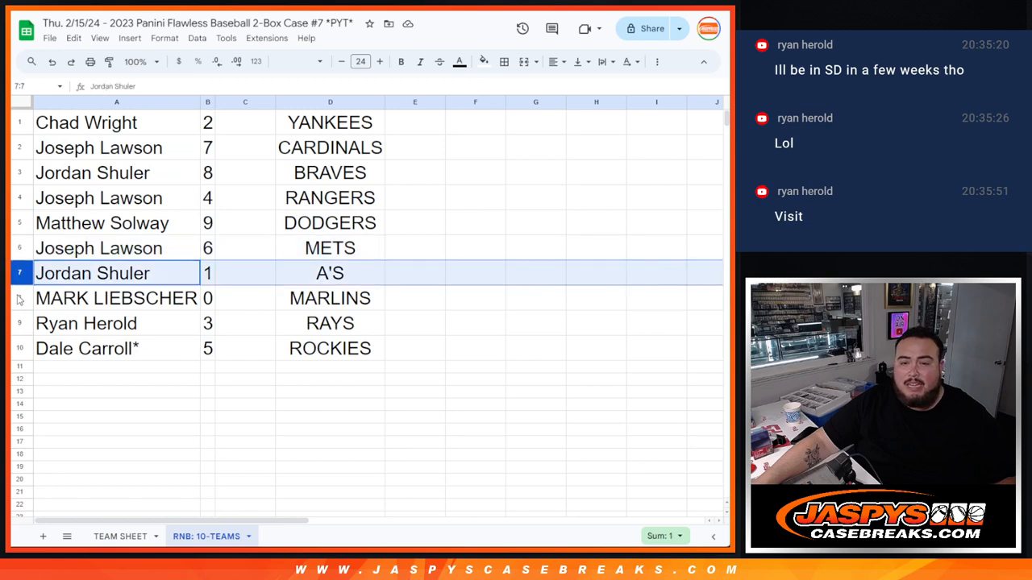
click(116, 299)
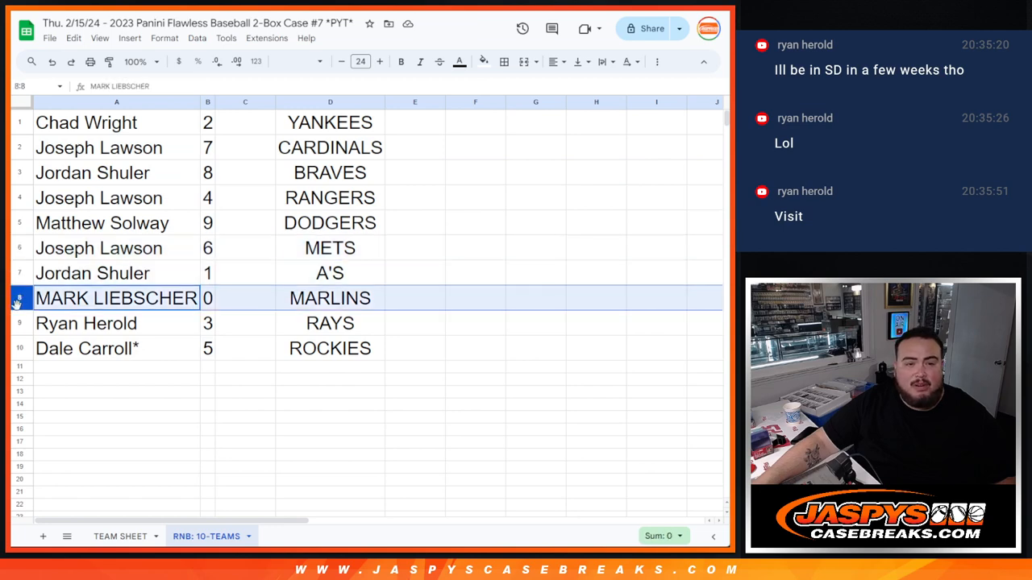
Step: Add borders around the team list in column D
click(117, 348)
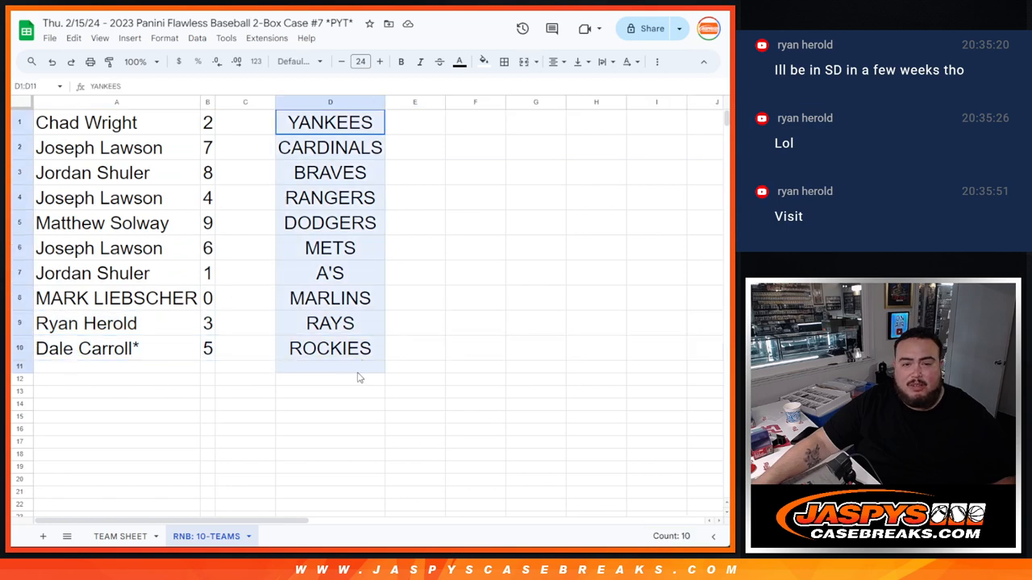
key(Delete)
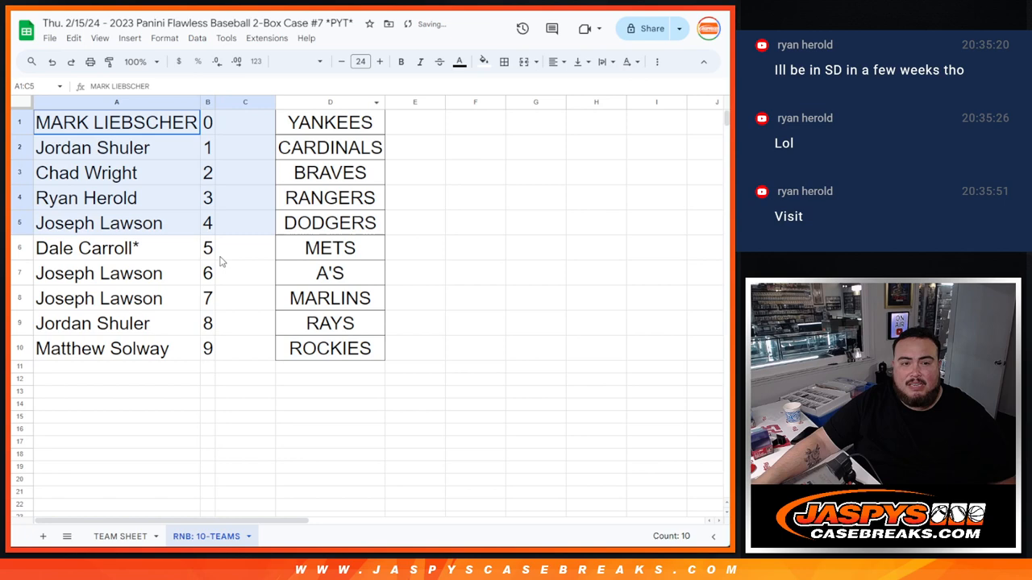
click(504, 61)
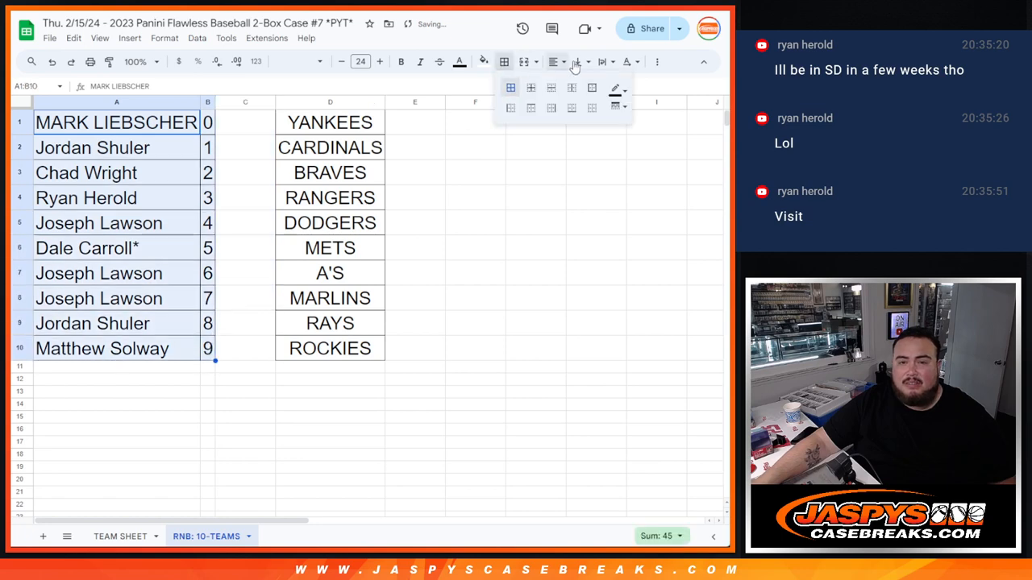